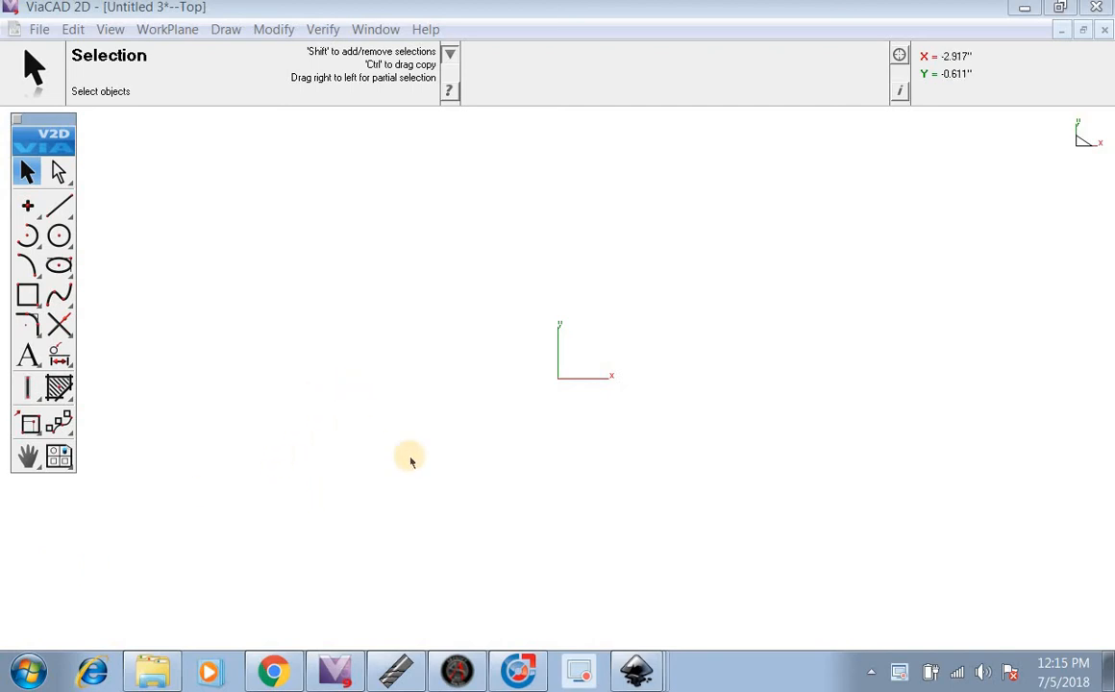
mouse_move(396, 470)
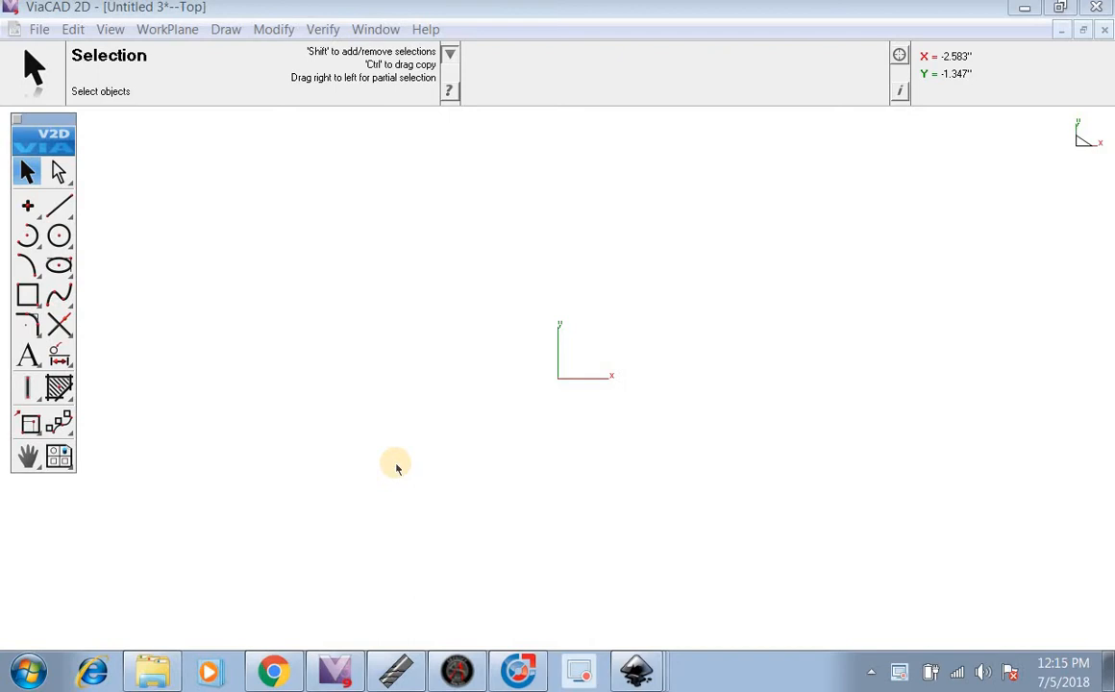
mouse_move(411, 466)
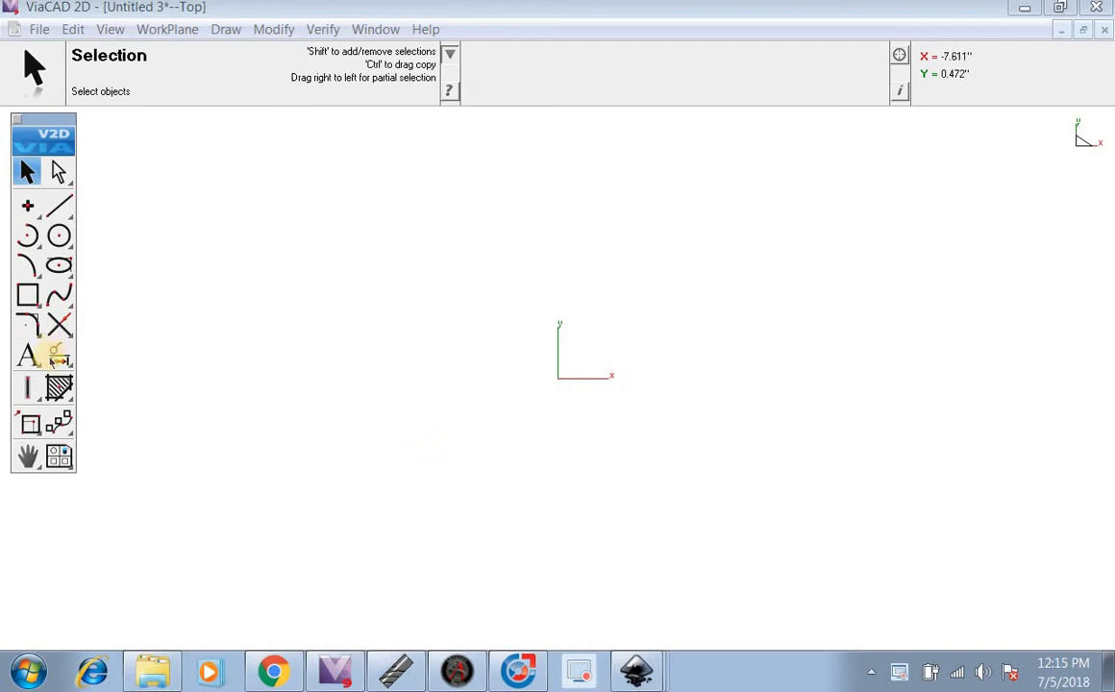
Place 'PREMIER PLASMA' as horizontal text at the drawing origin
left_click(25, 352)
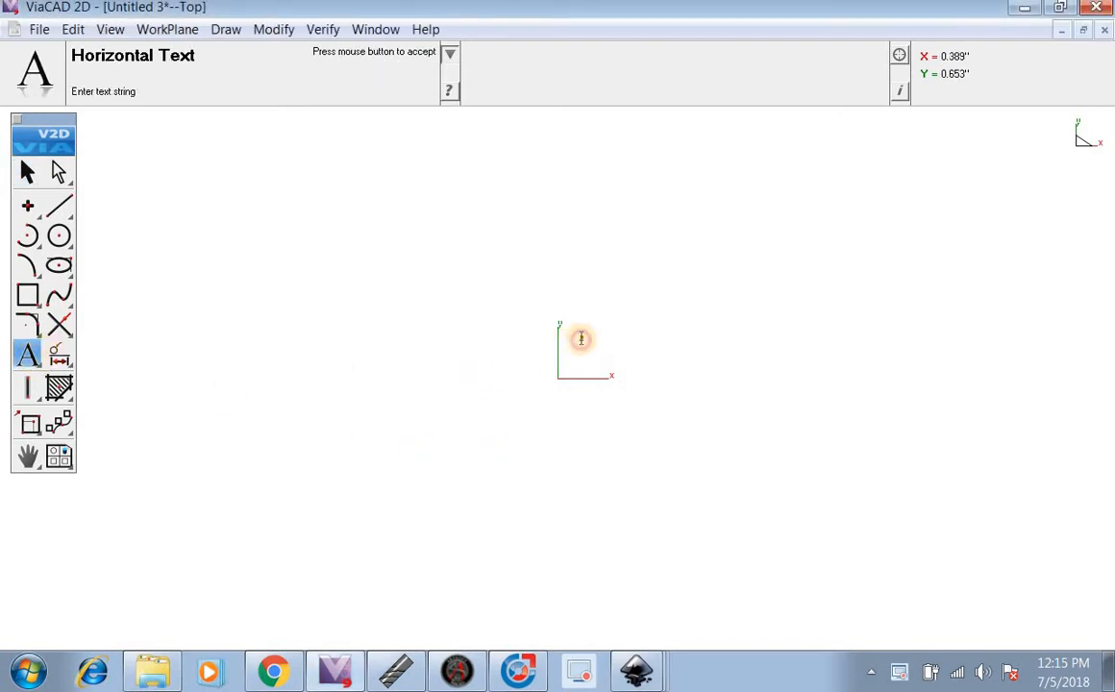
type("P")
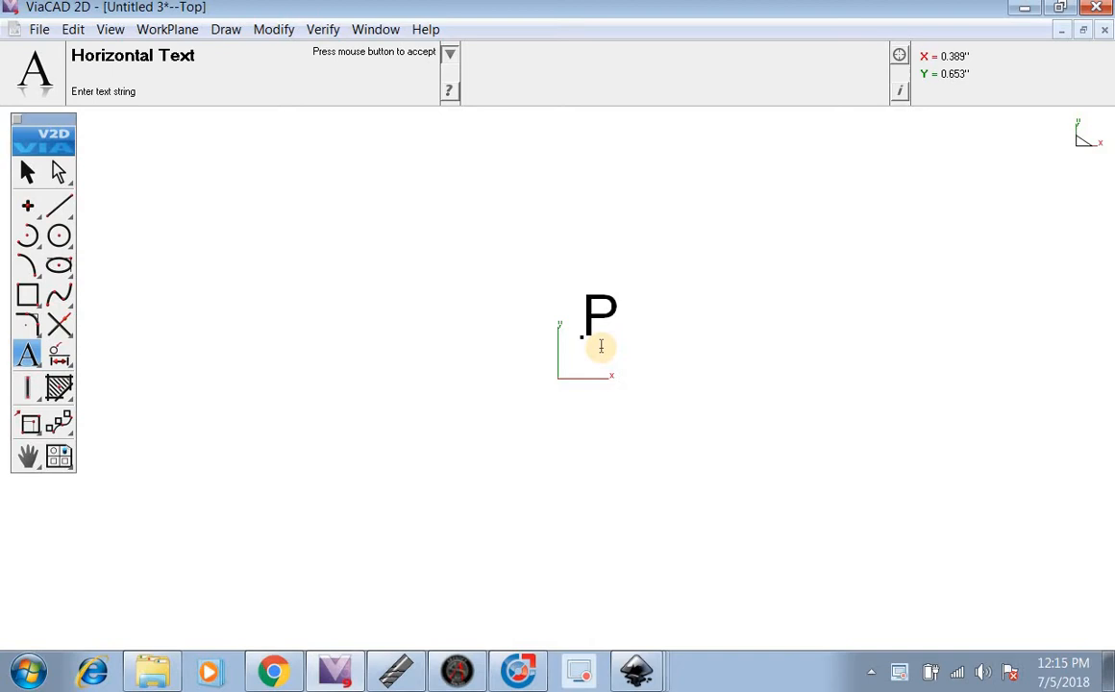
type("REMIER")
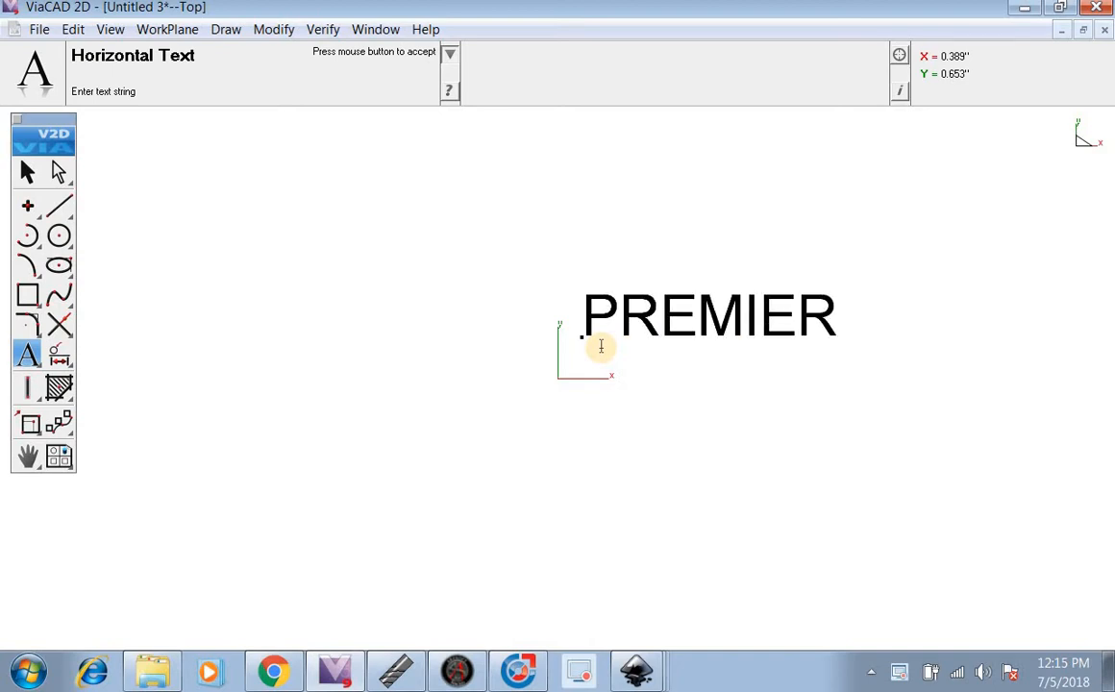
type("PLAS")
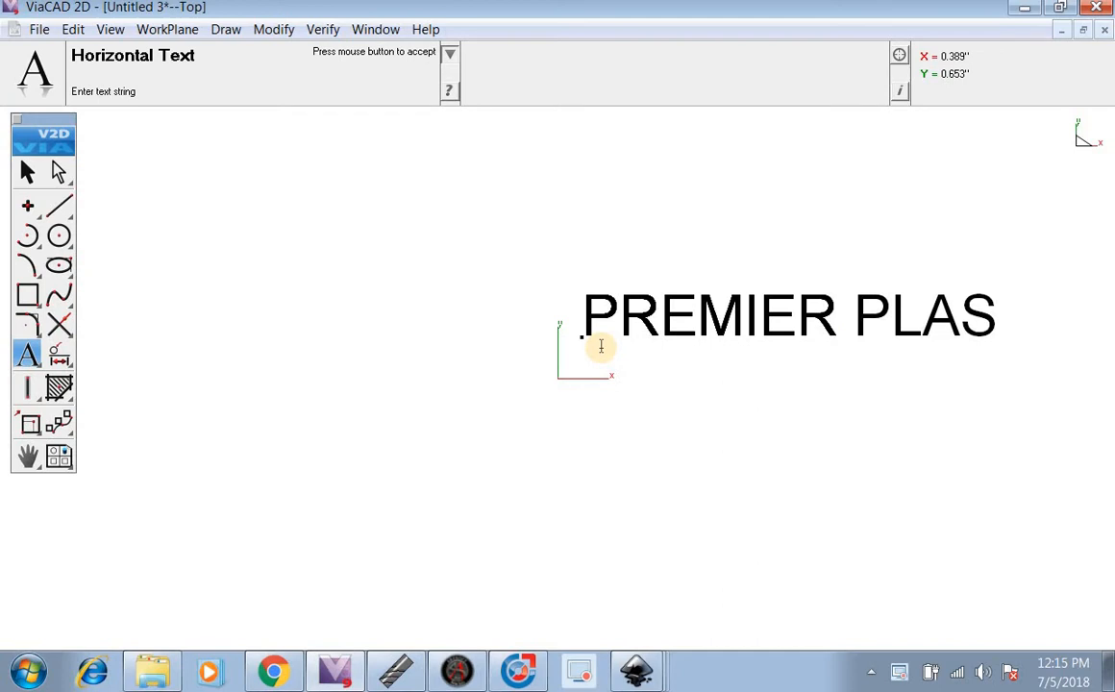
type("MA")
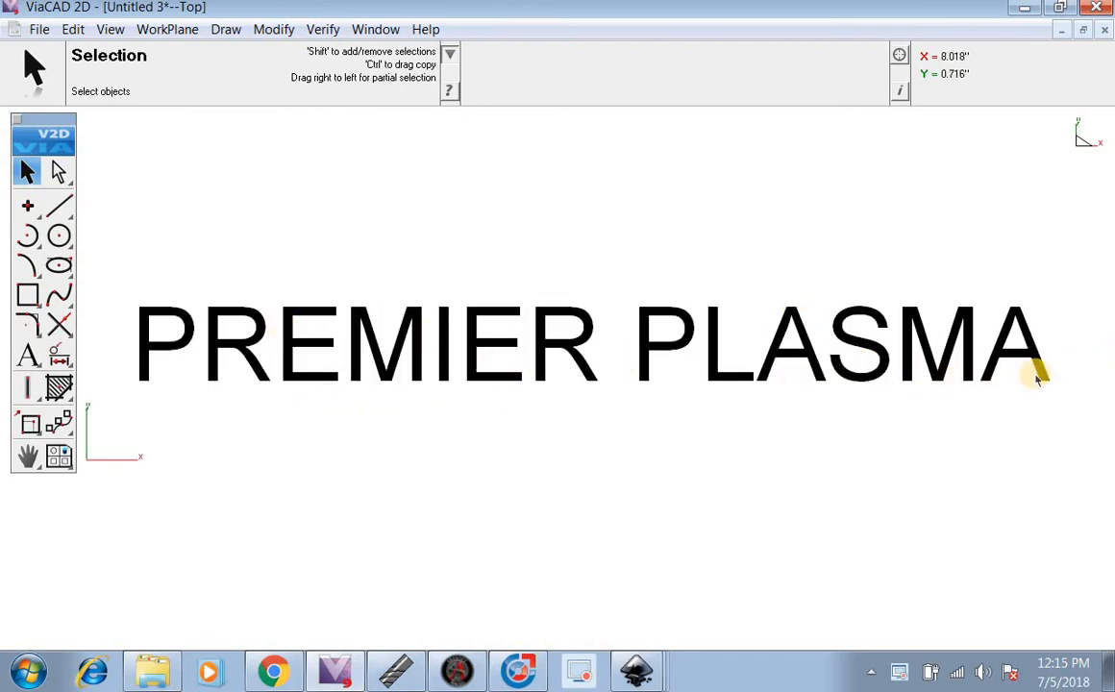
Select the PREMIER PLASMA text and choose Curve in Edit > Change Object Type
left_click_drag(1038, 375, 135, 269)
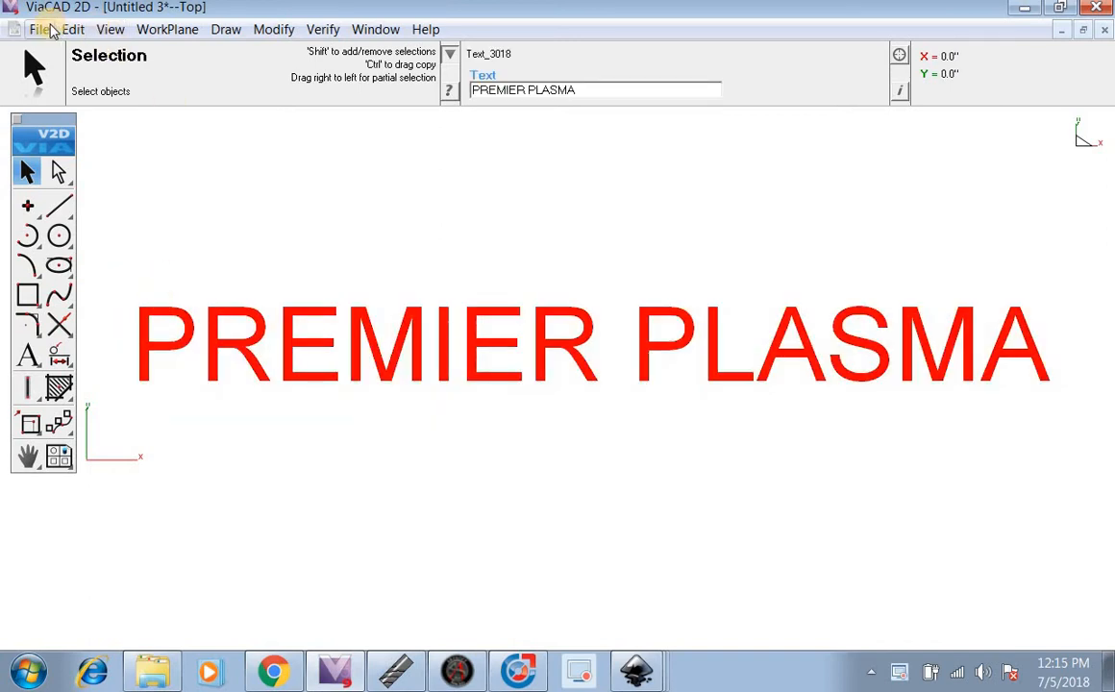
left_click(70, 29)
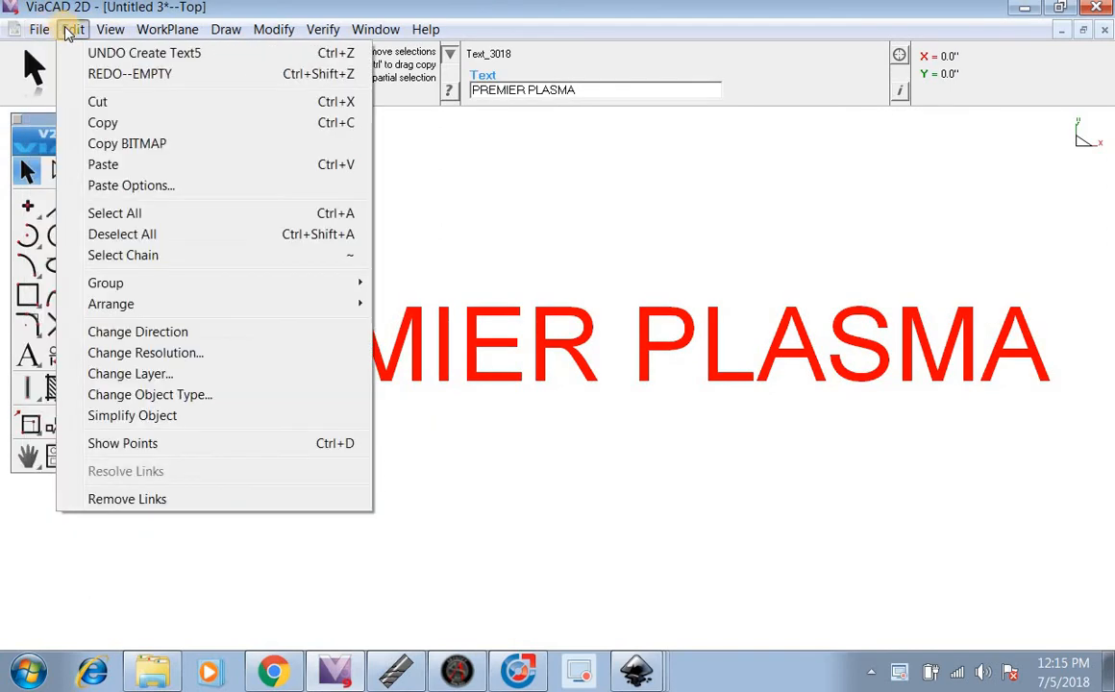
mouse_move(146, 353)
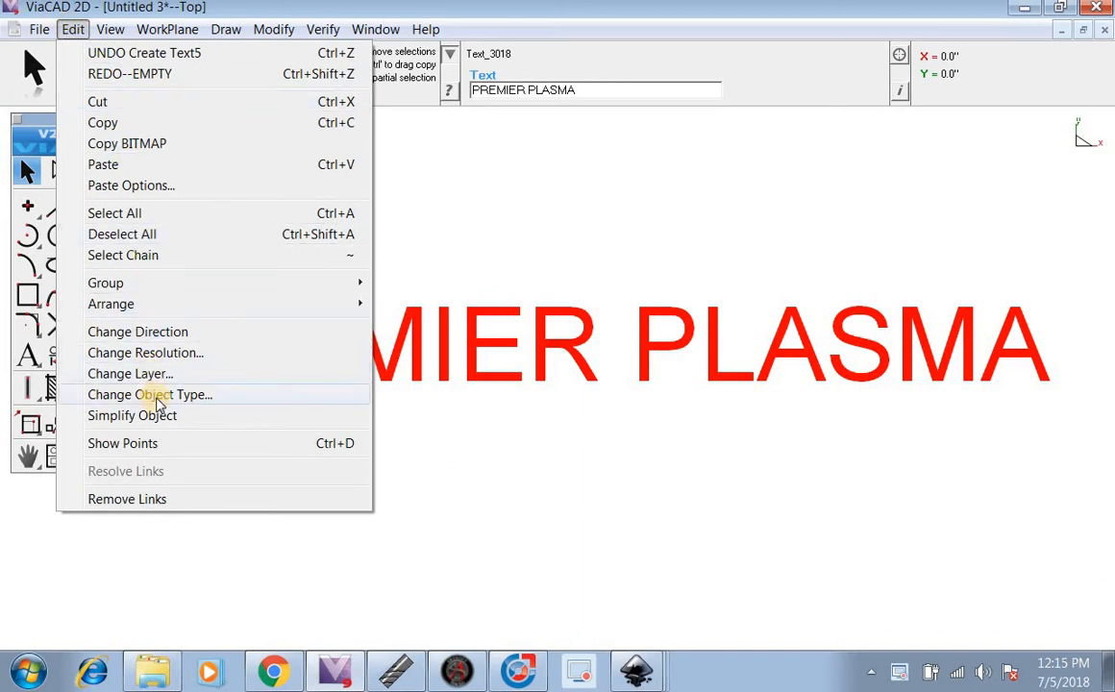
left_click(149, 395)
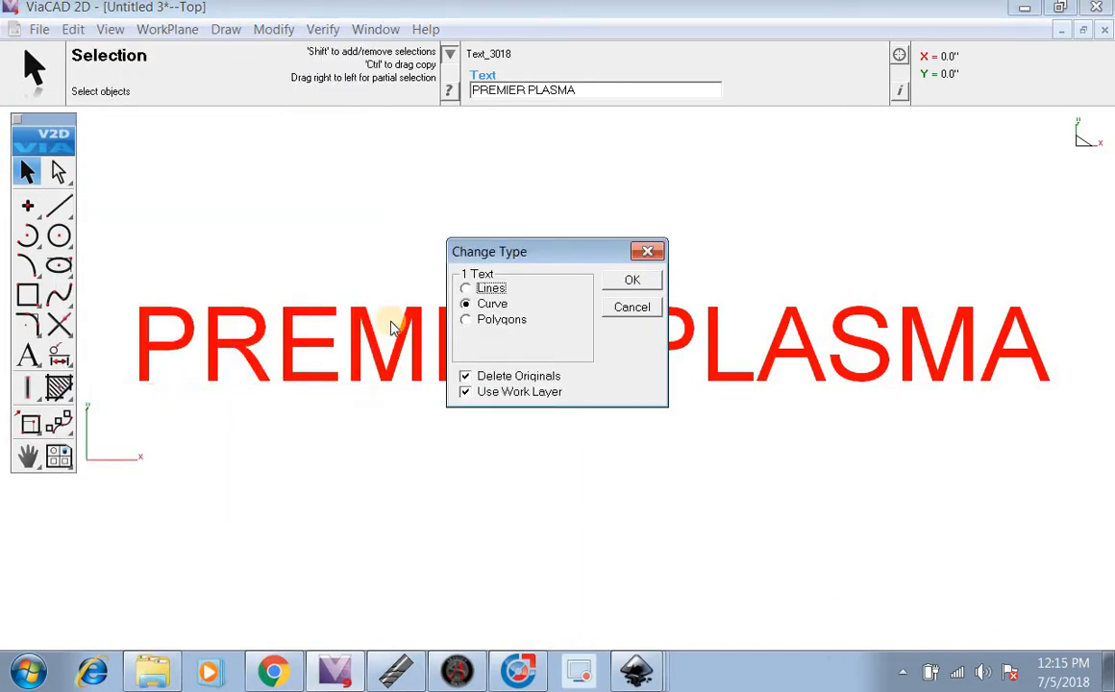
left_click(465, 304)
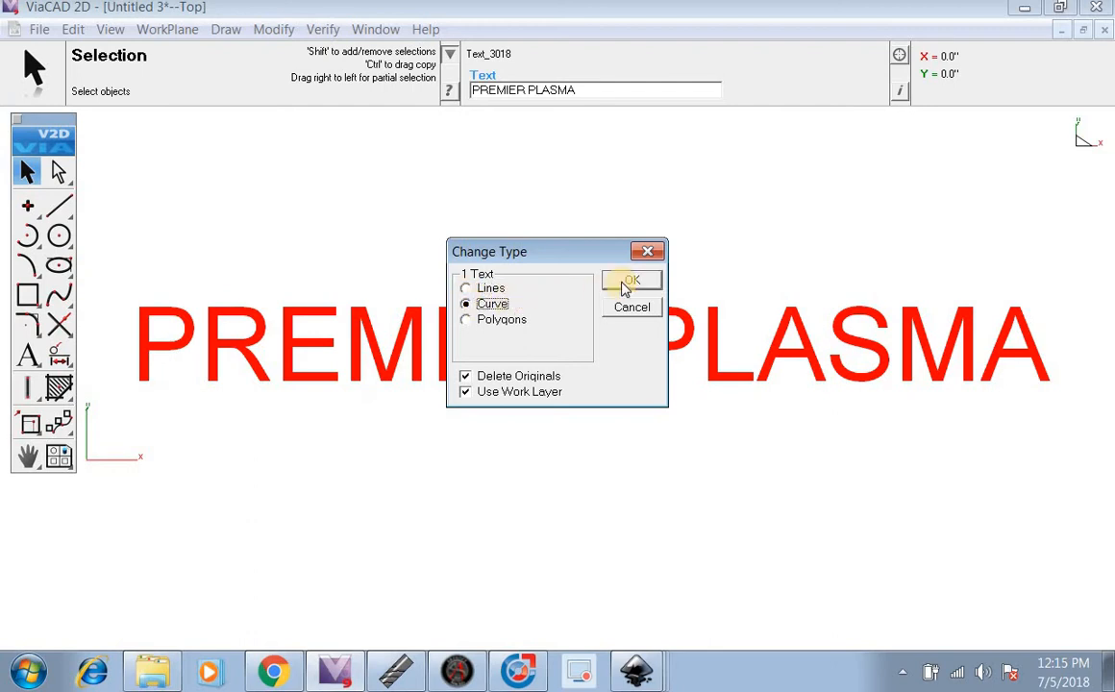
Confirm the Curve conversion, zoom toward the P, and deselect the outlines
left_click(631, 280)
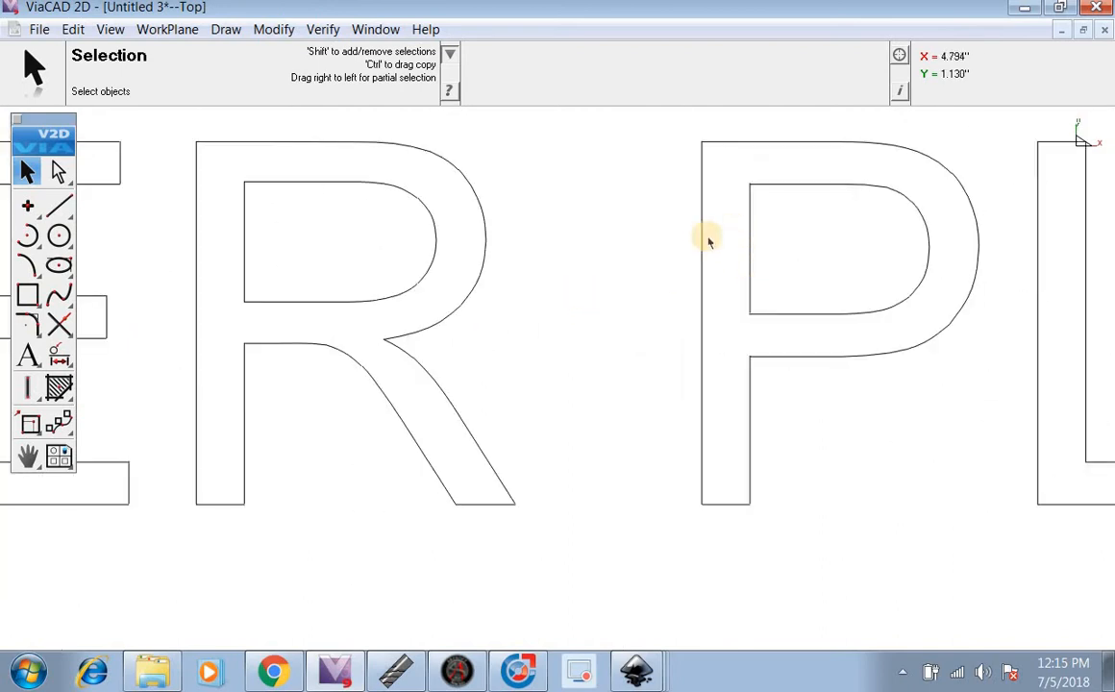
mouse_move(769, 231)
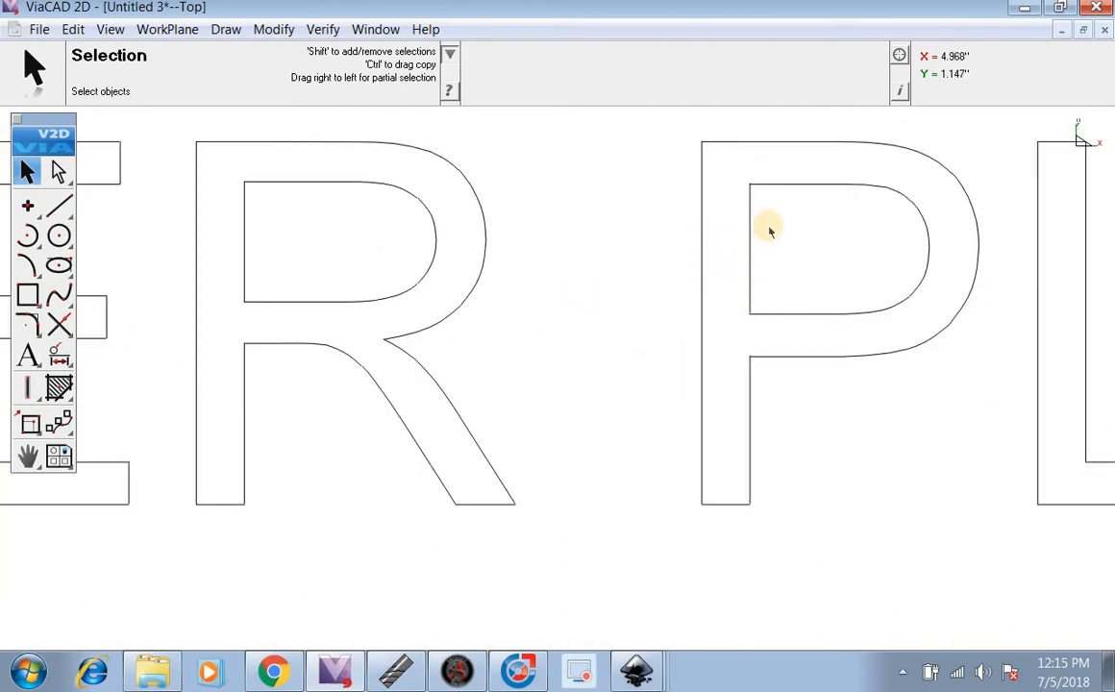
left_click(752, 240)
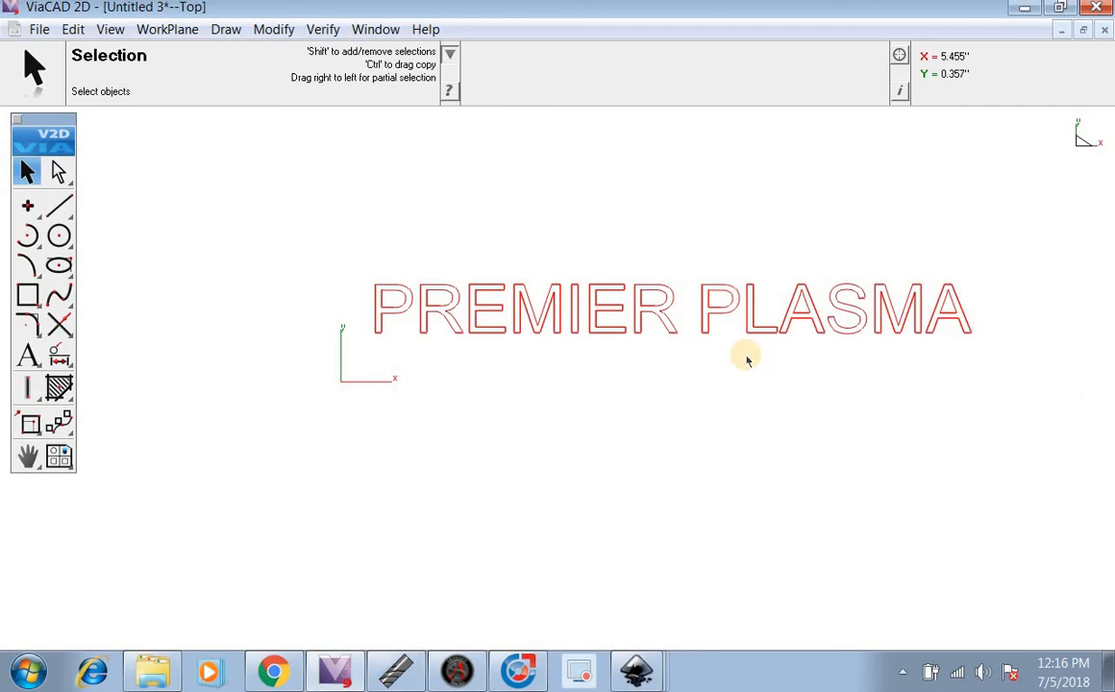
left_click(74, 29)
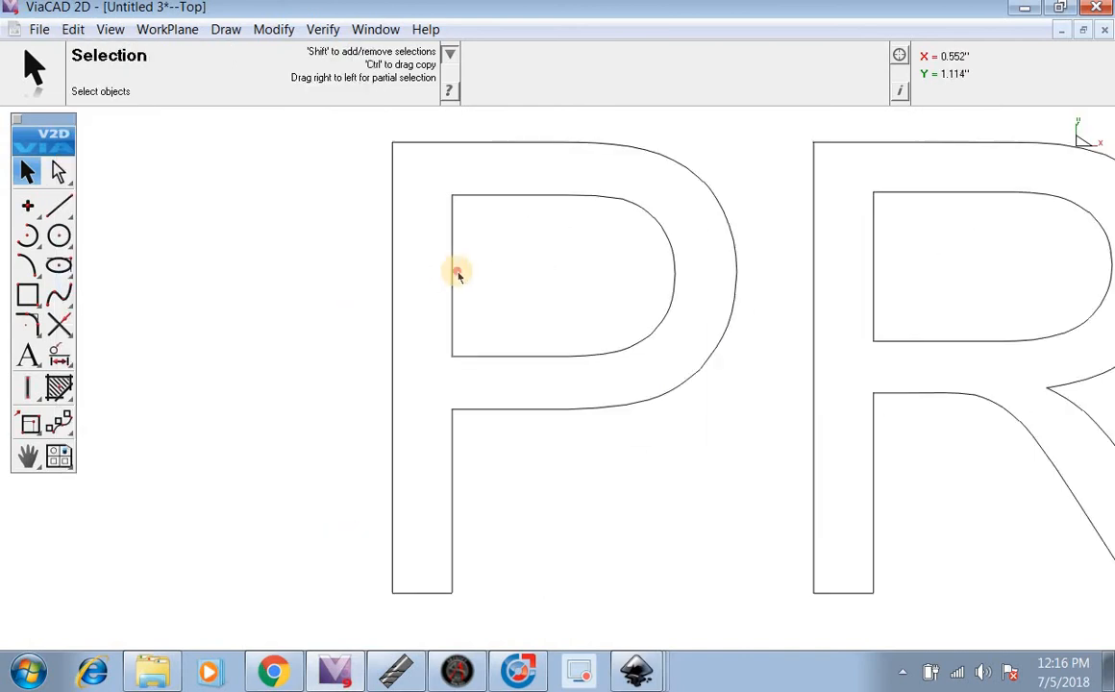
Draw two crossbar lines across the P's stem and select its vertical edges for removal
left_click(394, 274)
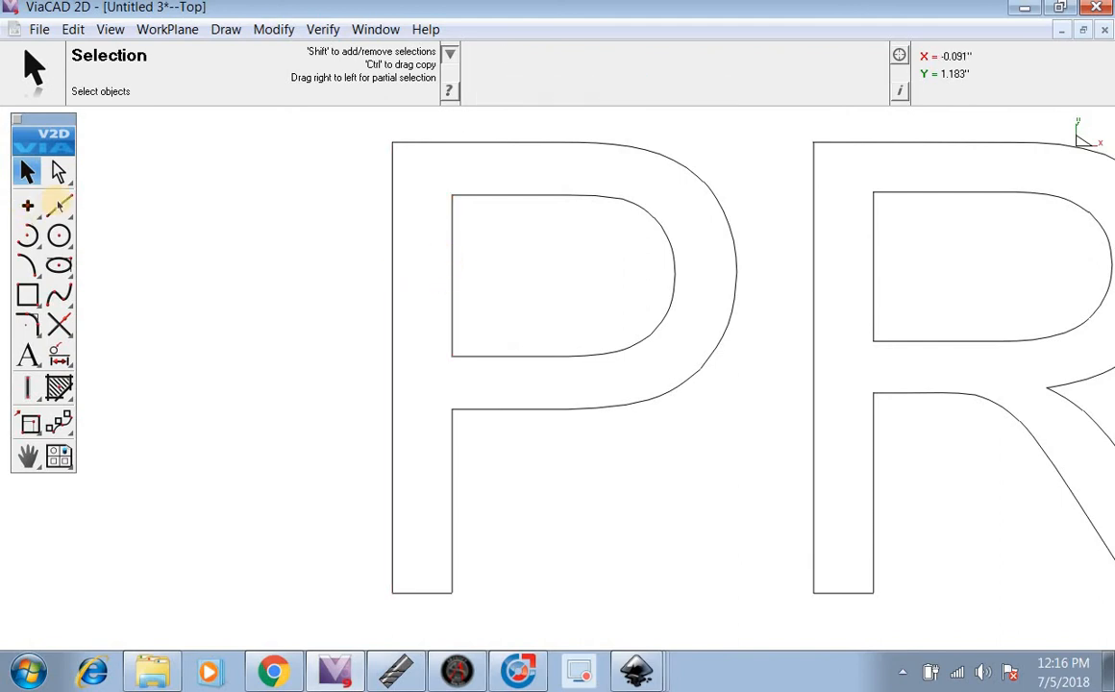
left_click(59, 205)
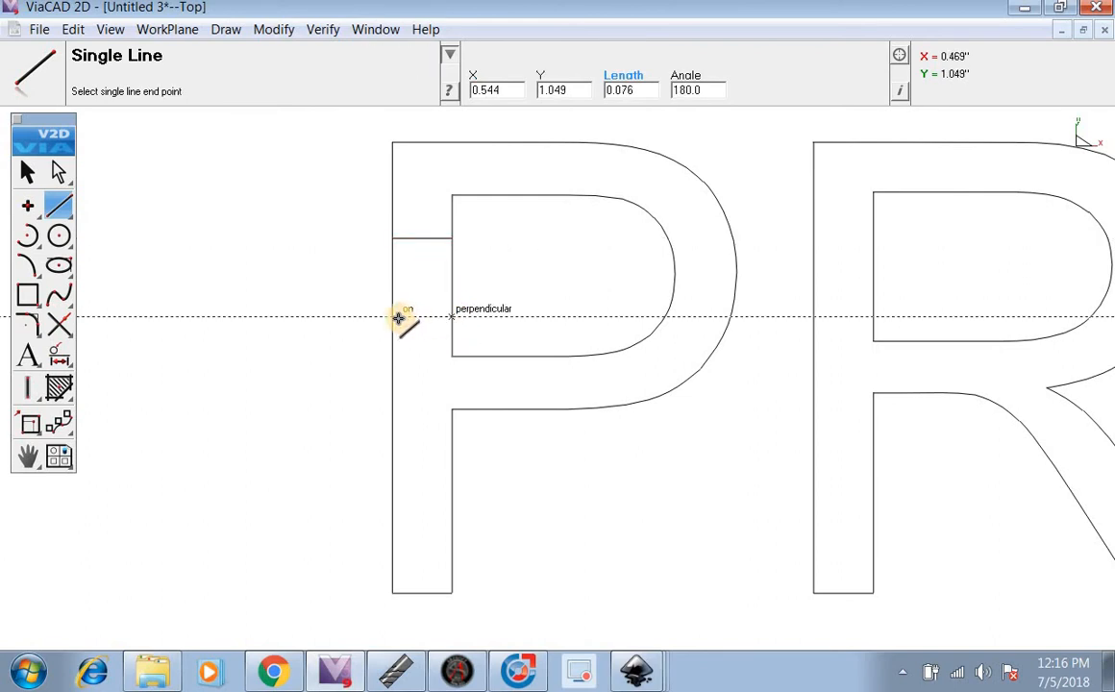
left_click(396, 318)
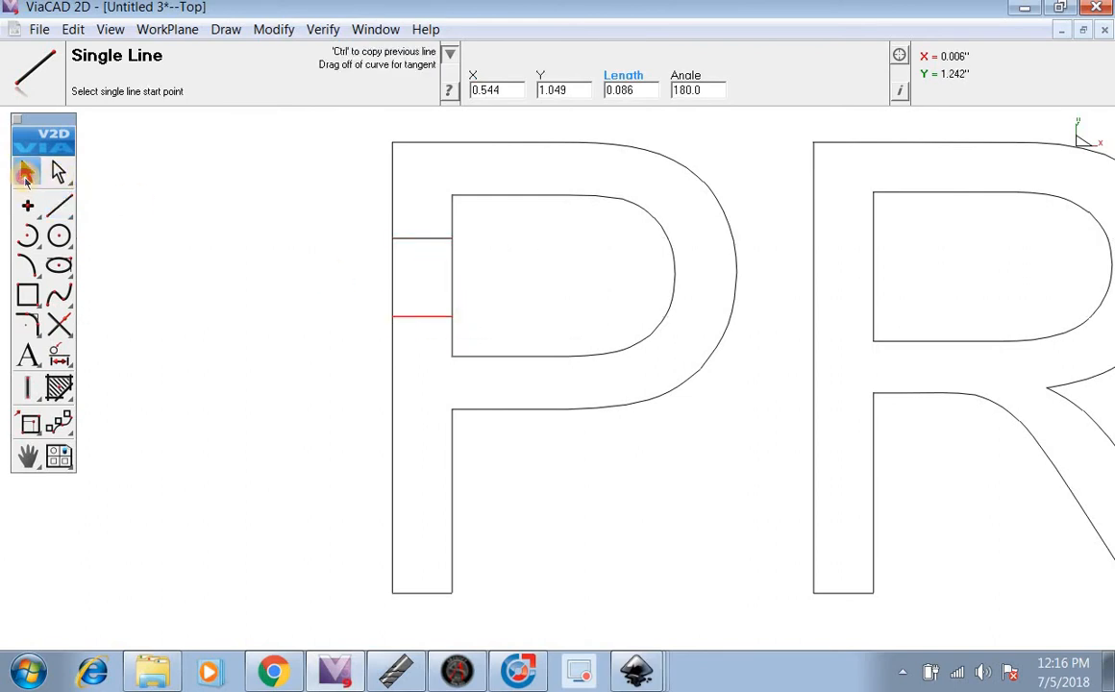
left_click(24, 174)
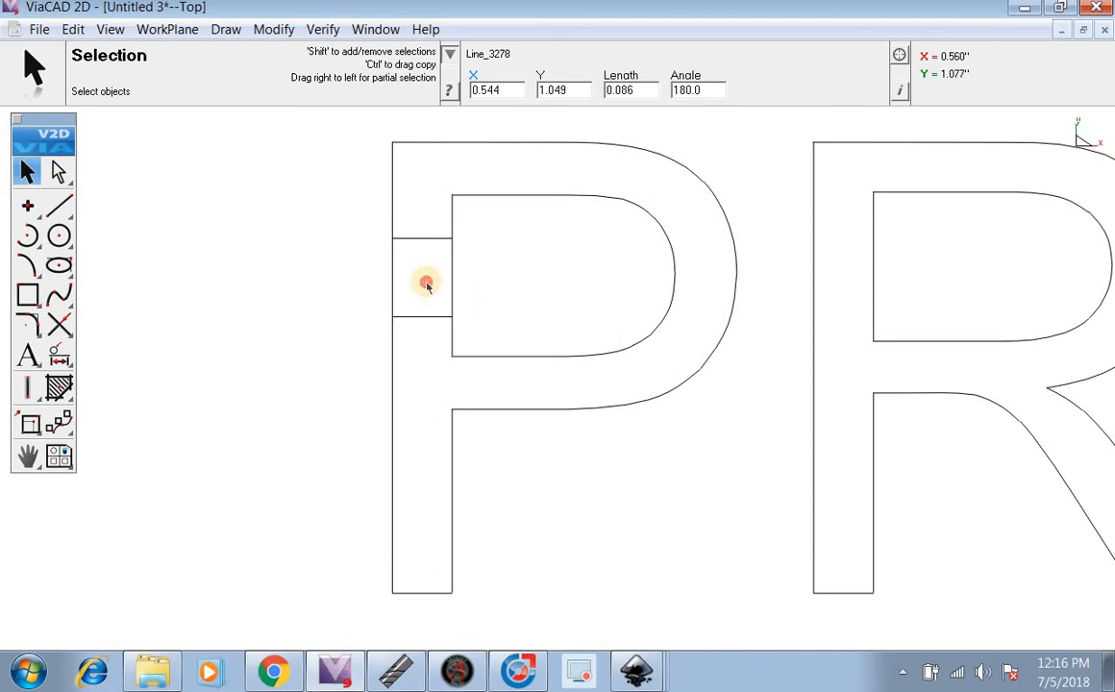
left_click(424, 282)
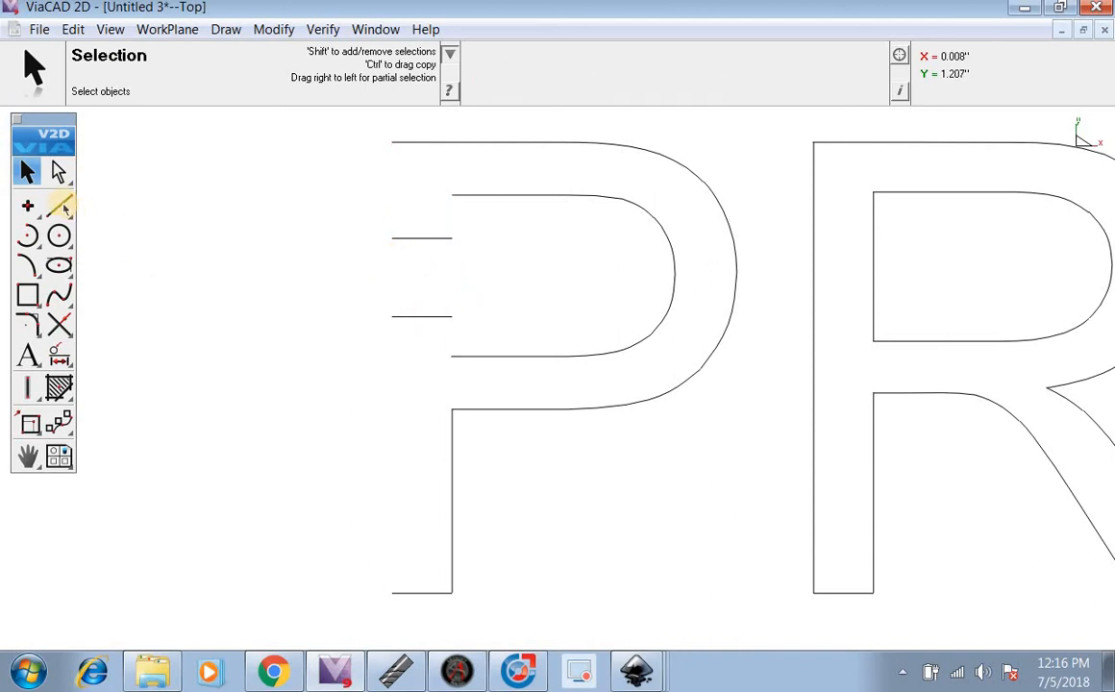
Redraw the P's outer stem edge from its top corner and below the lower crossbar
left_click(60, 204)
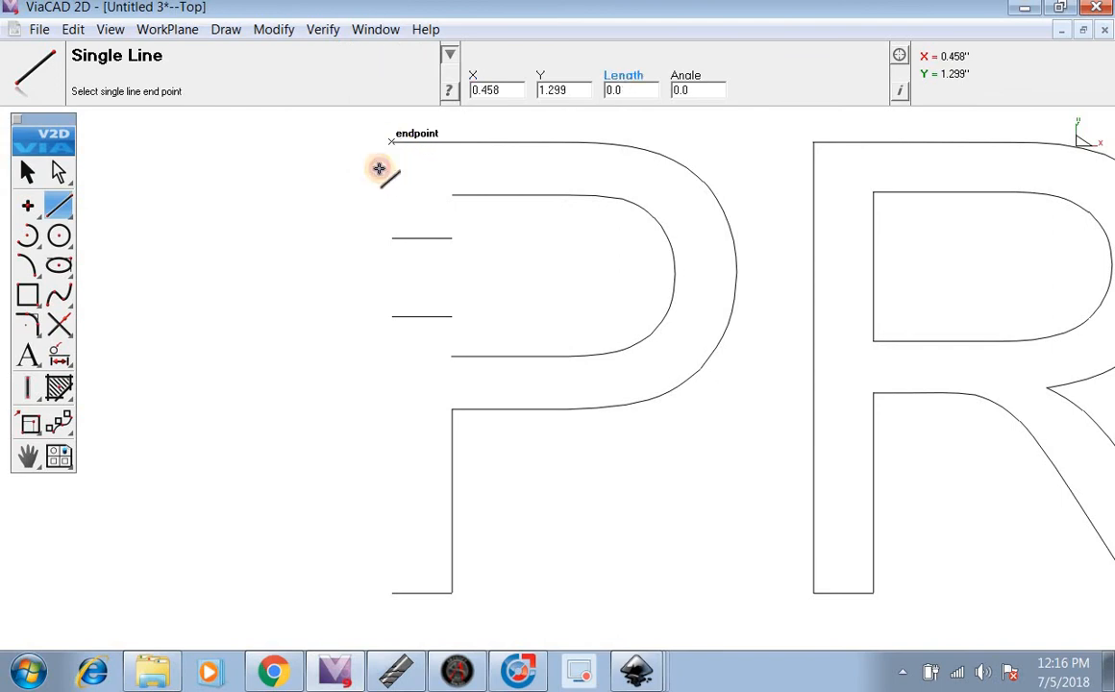
left_click(378, 169)
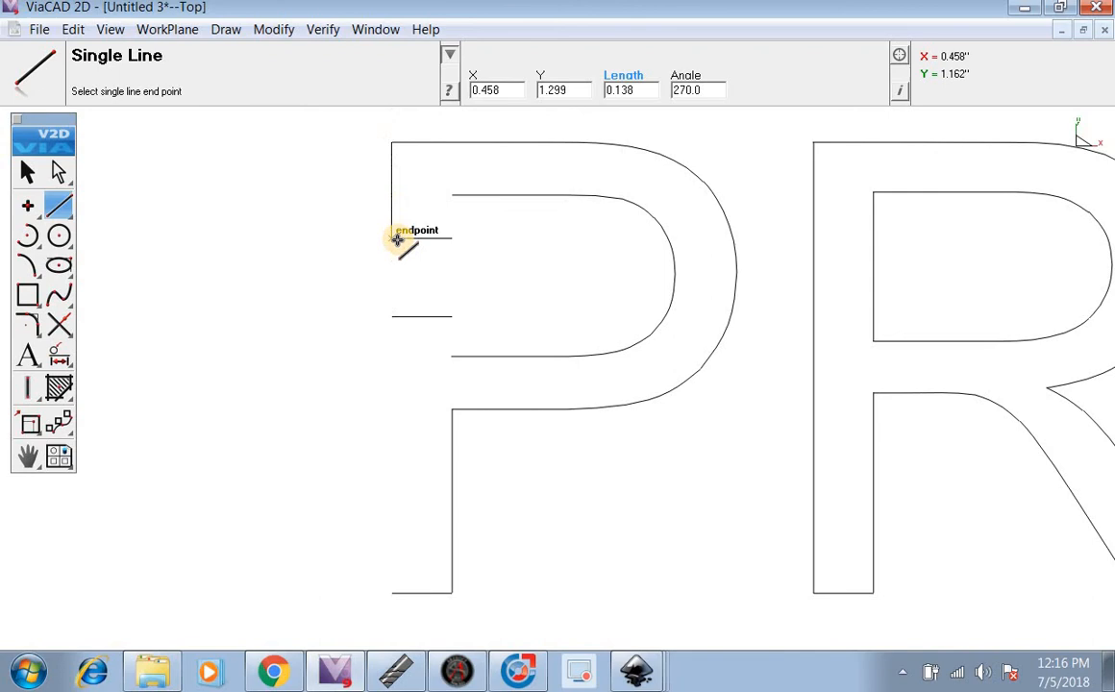
mouse_move(386, 413)
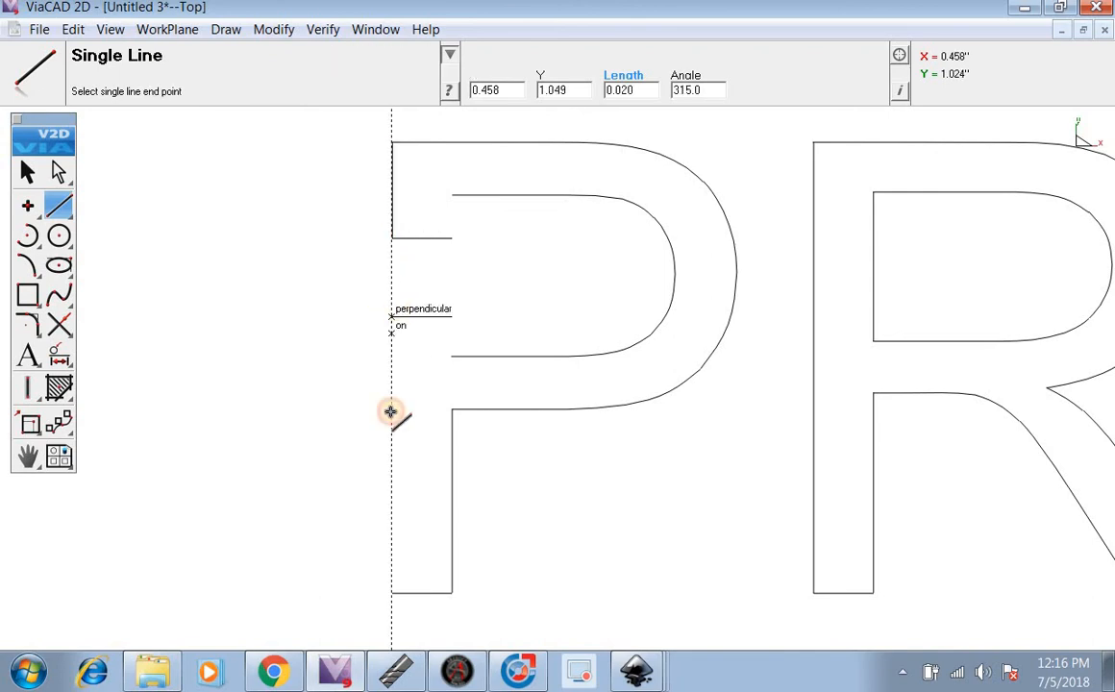
left_click(394, 413)
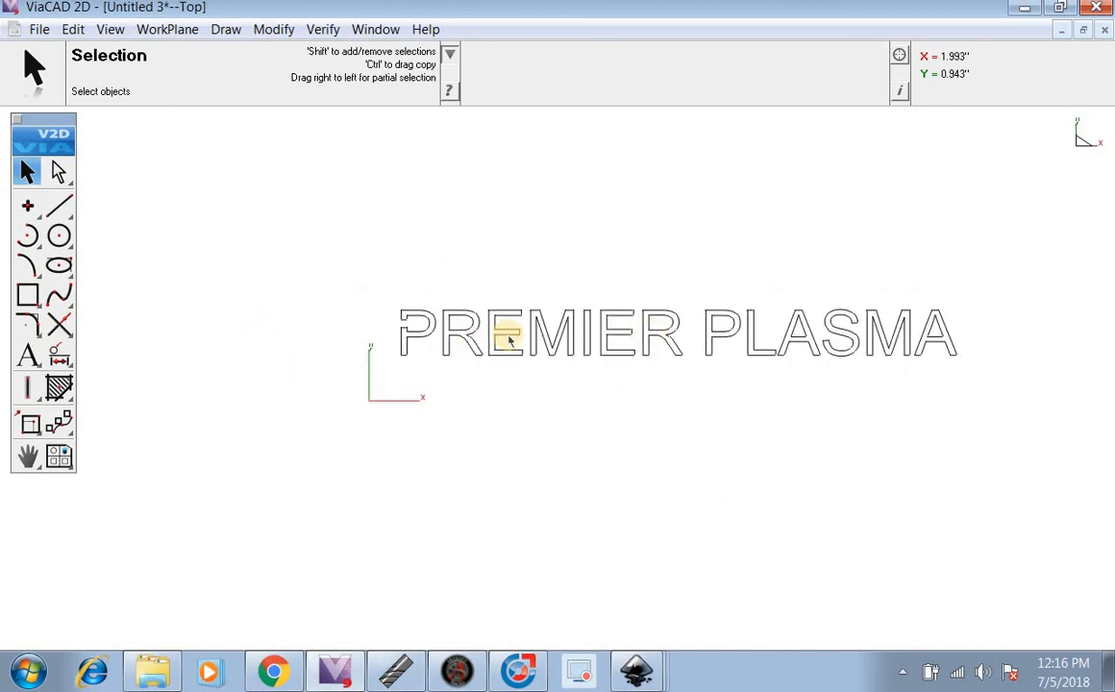
Draw a Diagonal Polygon rectangle around the PREMIER PLASMA outlines
left_click(27, 294)
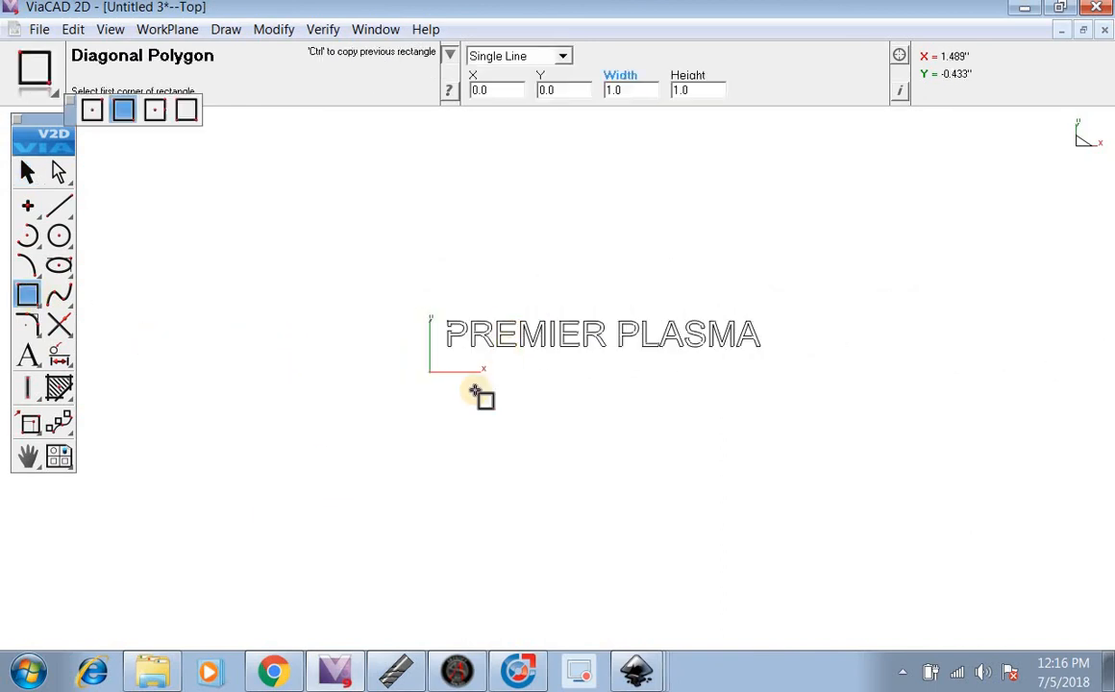
left_click_drag(474, 392, 777, 312)
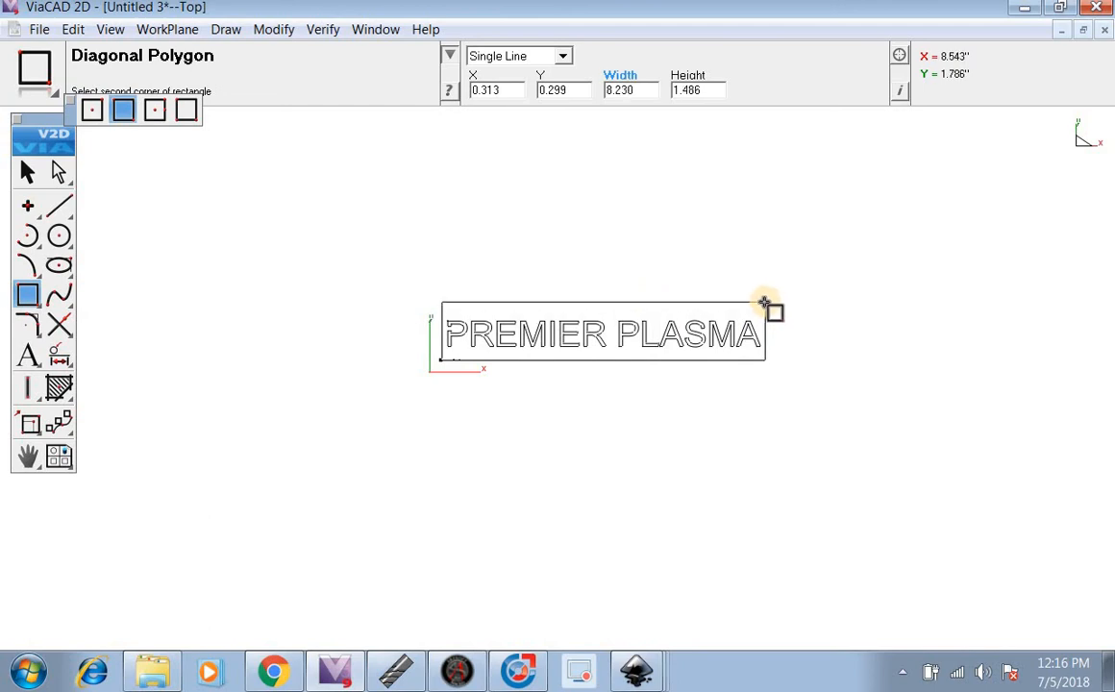
left_click(58, 236)
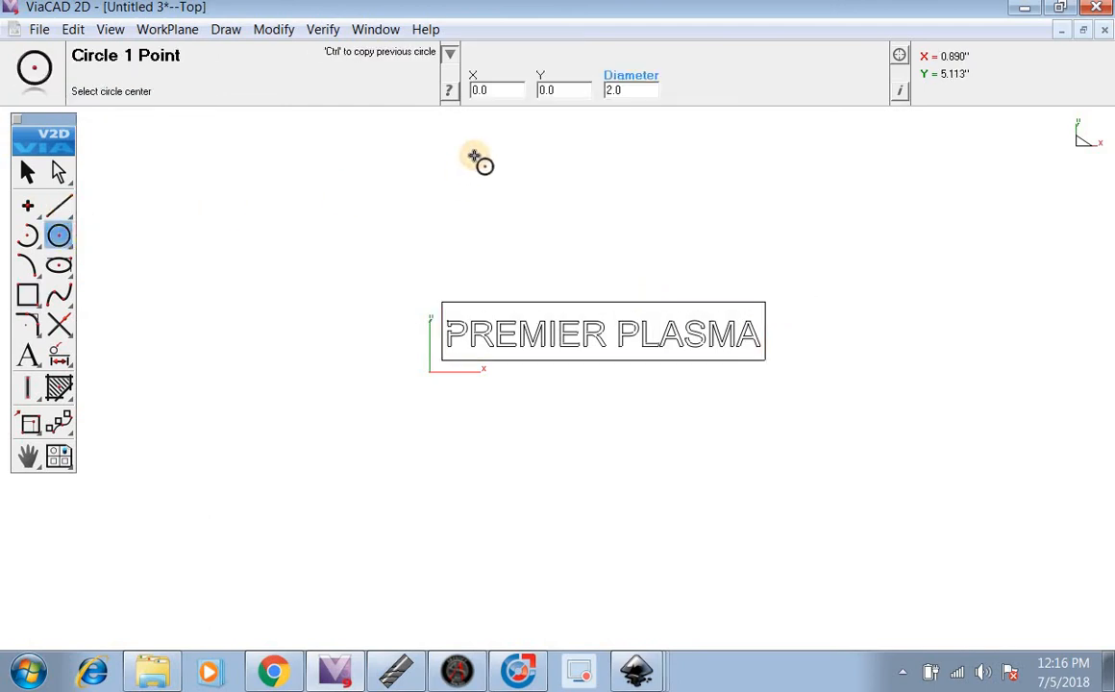